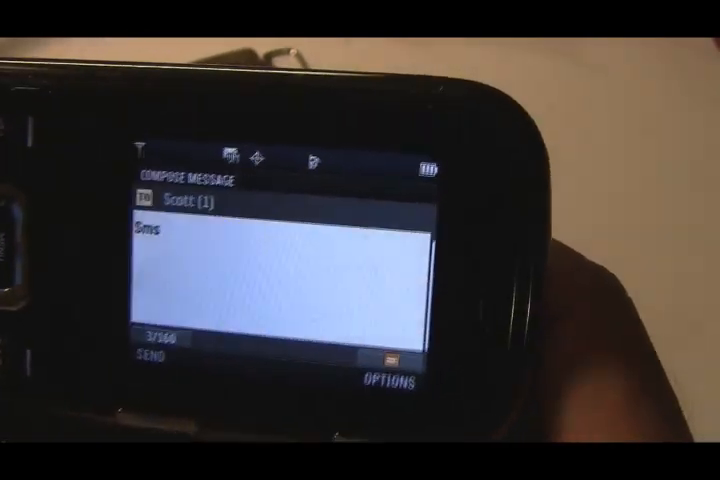
text(!)
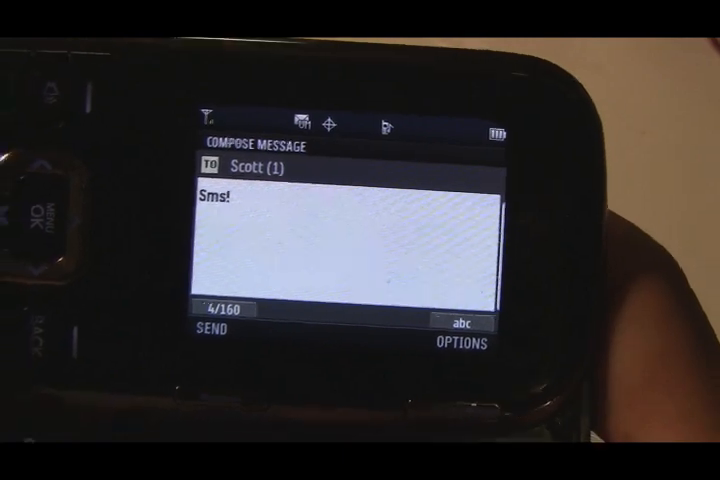